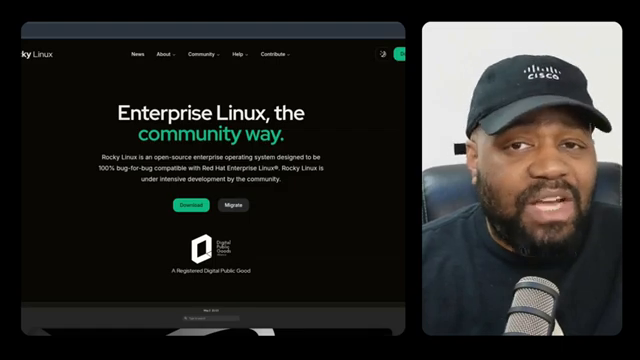
{"action": "scroll", "scroll_direction": "down", "scroll_amount": 3}
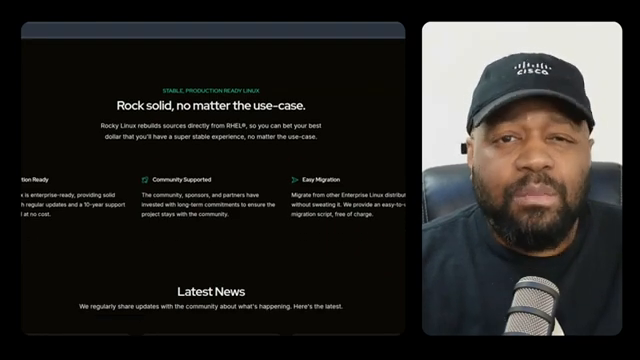
{"action": "scroll", "scroll_direction": "down", "scroll_amount": 3}
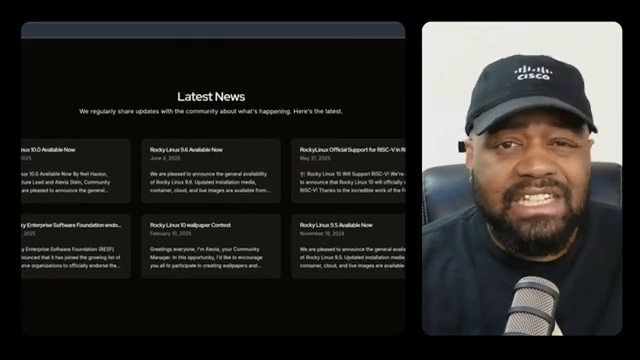